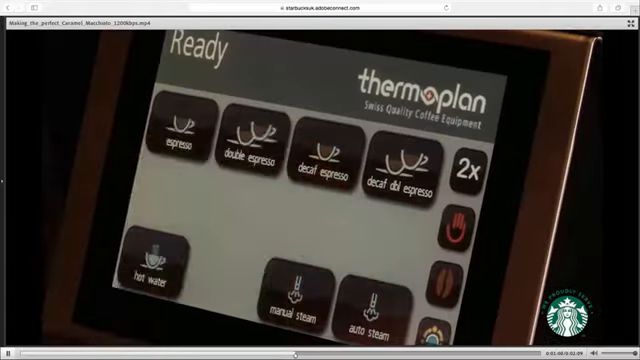
click(248, 140)
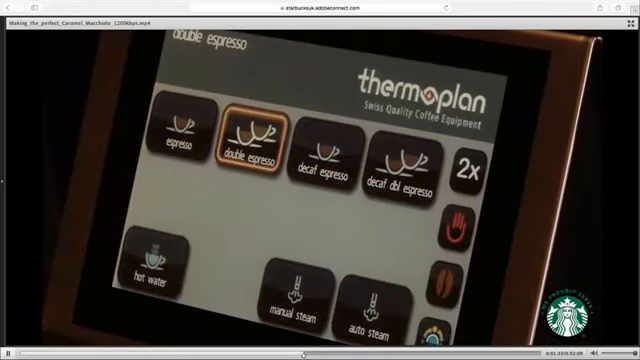